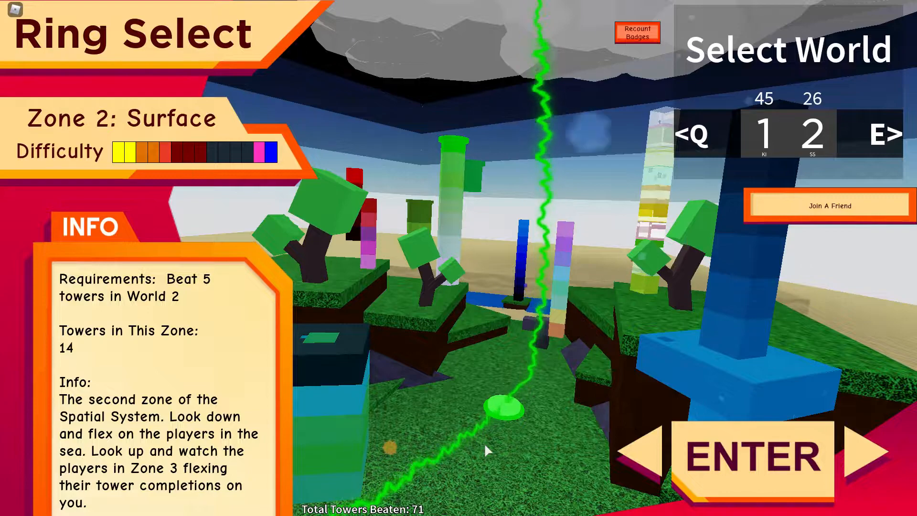
Confirm the Ring Select screen and head toward the Tower of Dreams and Caverns archway
{"action": "left_click", "coordinate": [753, 458]}
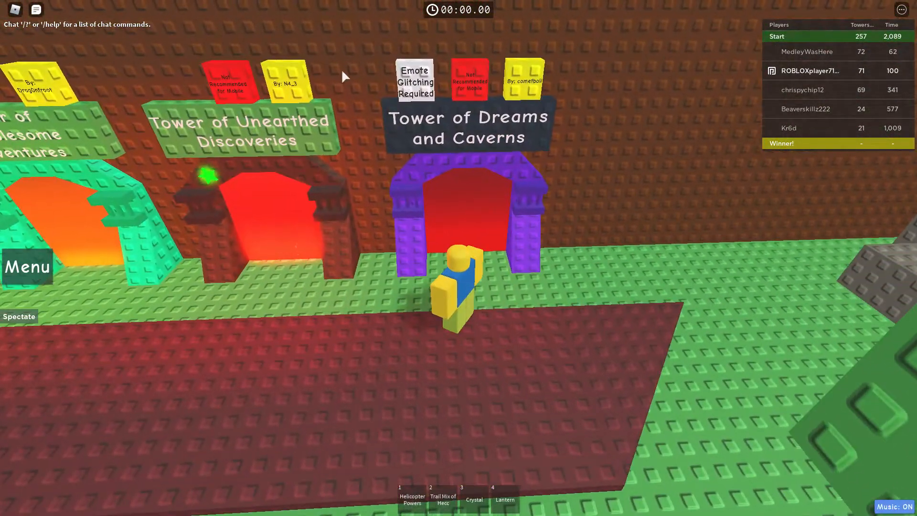
{"action": "mouse_move", "coordinate": [373, 46]}
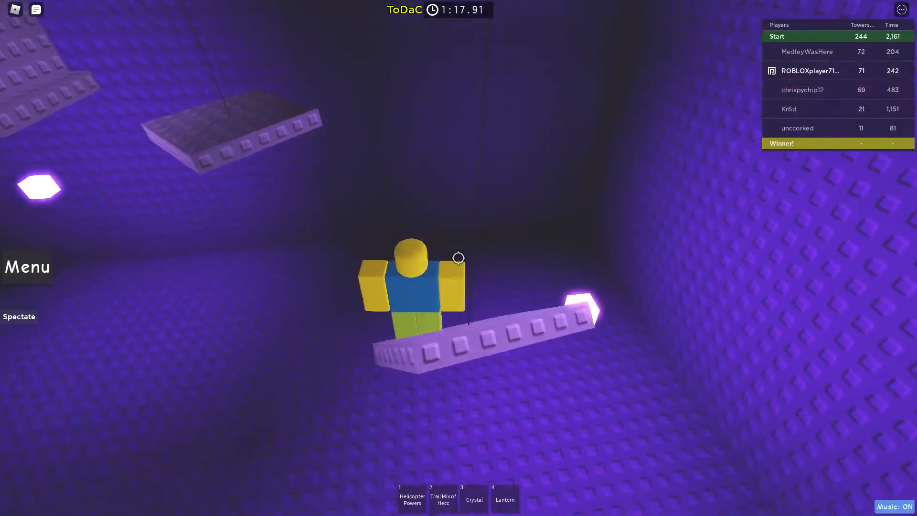
{"action": "mouse_move", "coordinate": [459, 264]}
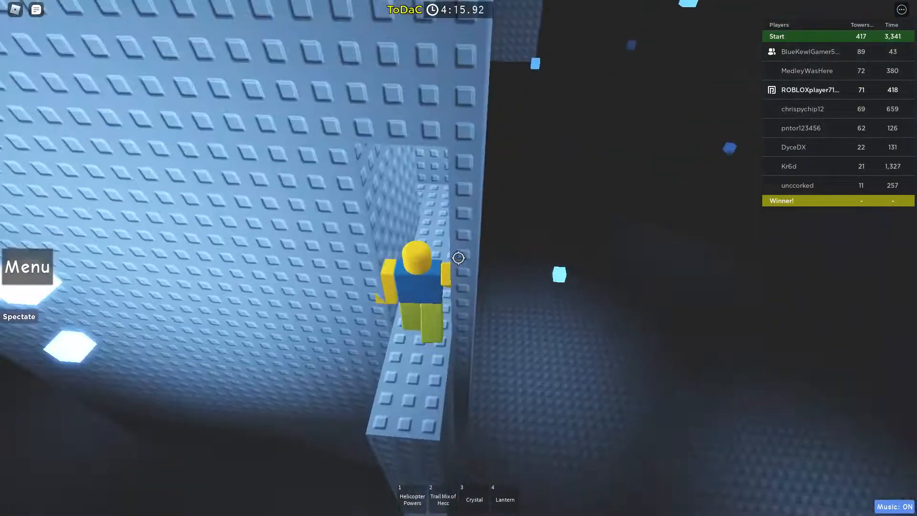
{"action": "mouse_move", "coordinate": [458, 257]}
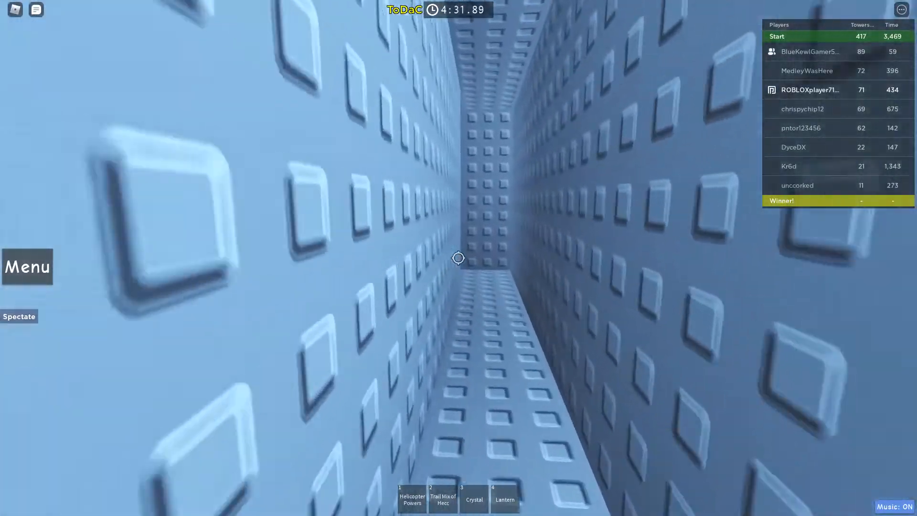
{"action": "mouse_move", "coordinate": [459, 258]}
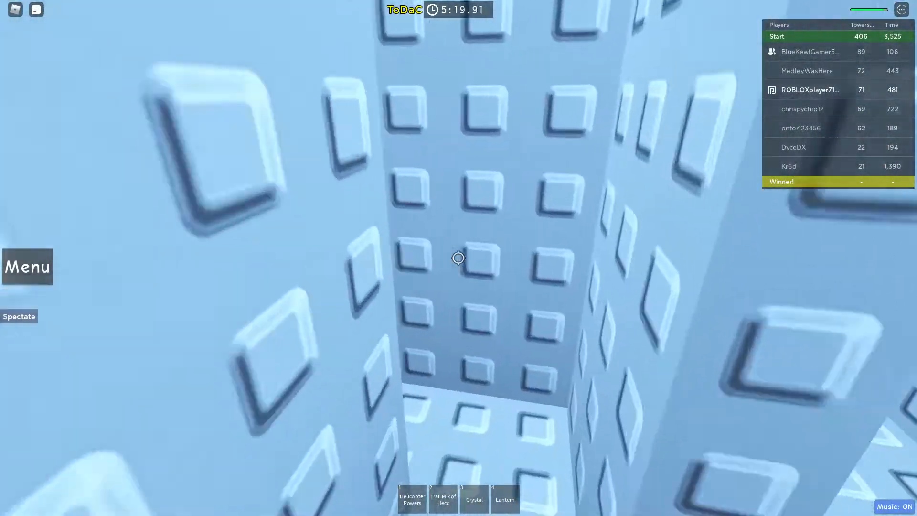
{"action": "mouse_move", "coordinate": [459, 258]}
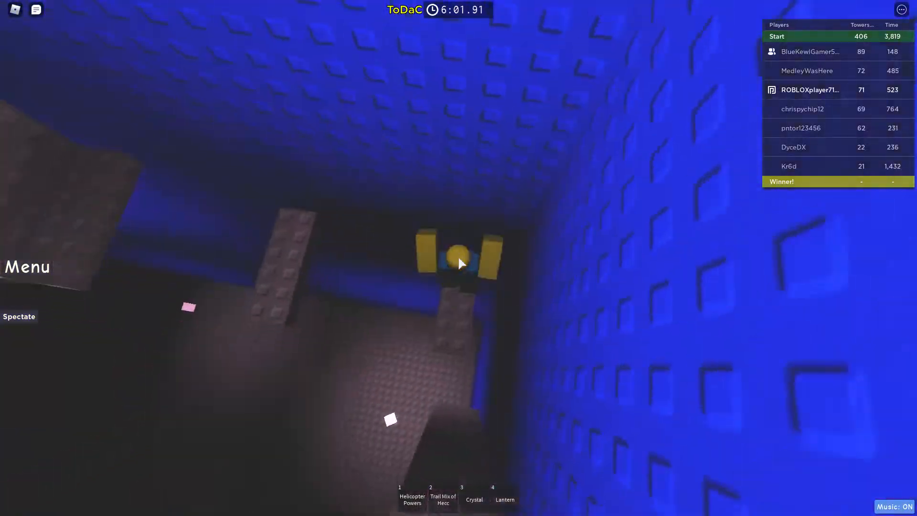
{"action": "mouse_move", "coordinate": [460, 259]}
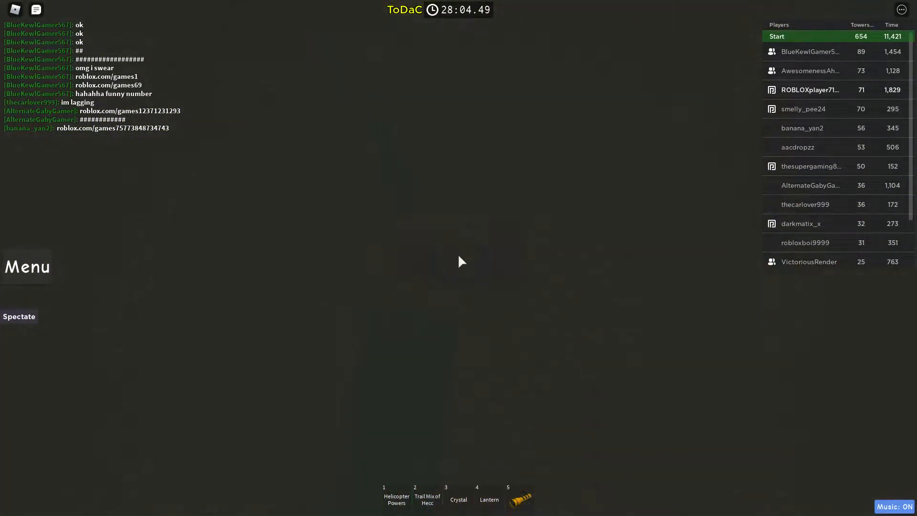
Keep the avatar moving through the near-black tower section as the timer passes 28 minutes
{"action": "left_click", "coordinate": [488, 498]}
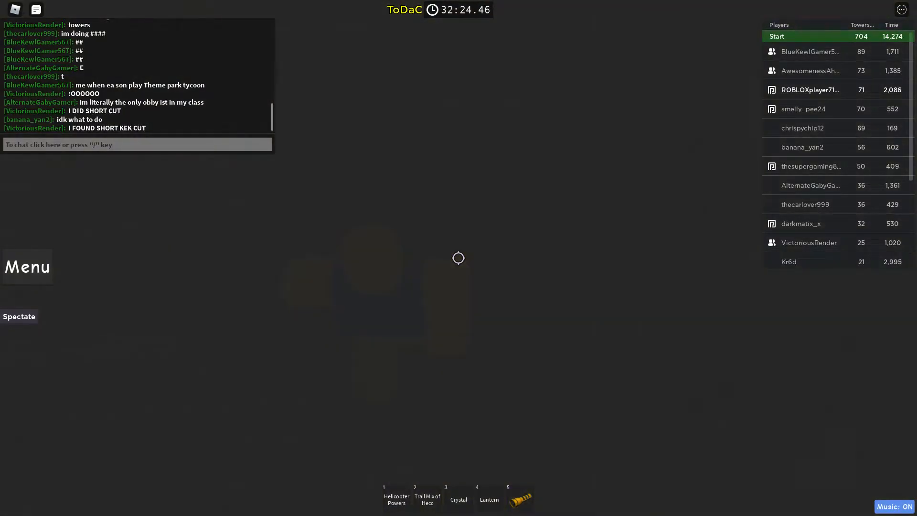
Begin an emote command by entering '/e' in the chat bar
{"action": "type", "text": "/e"}
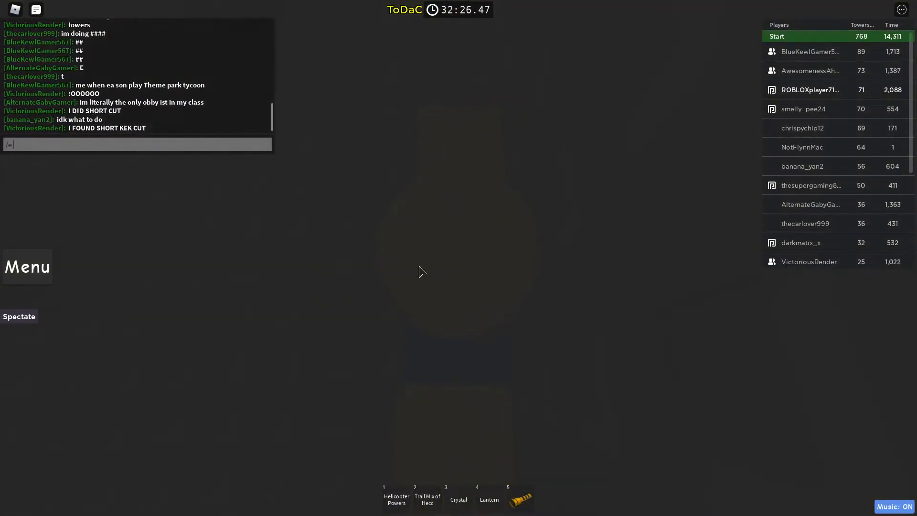